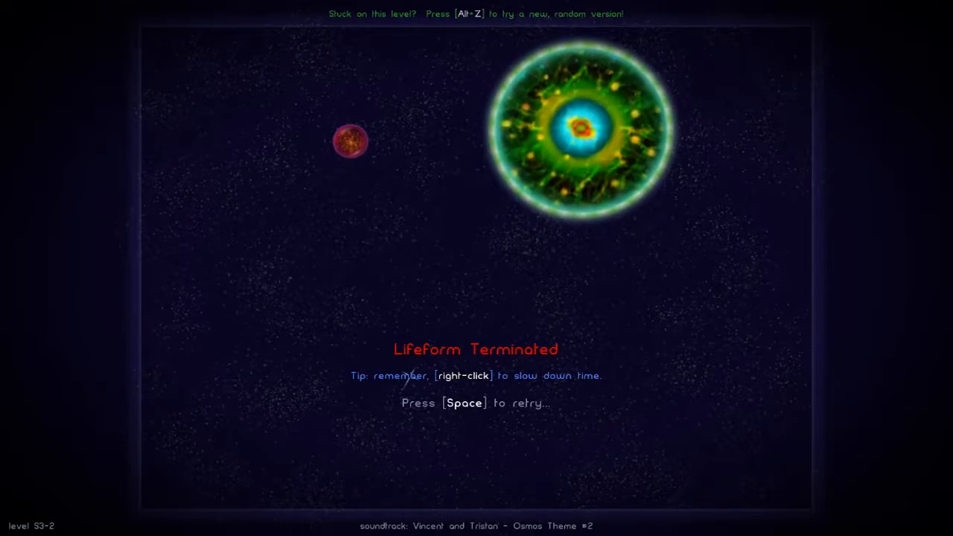
Step: Retry level S3-2 after each termination until the mote survives and the level is won
key(space)
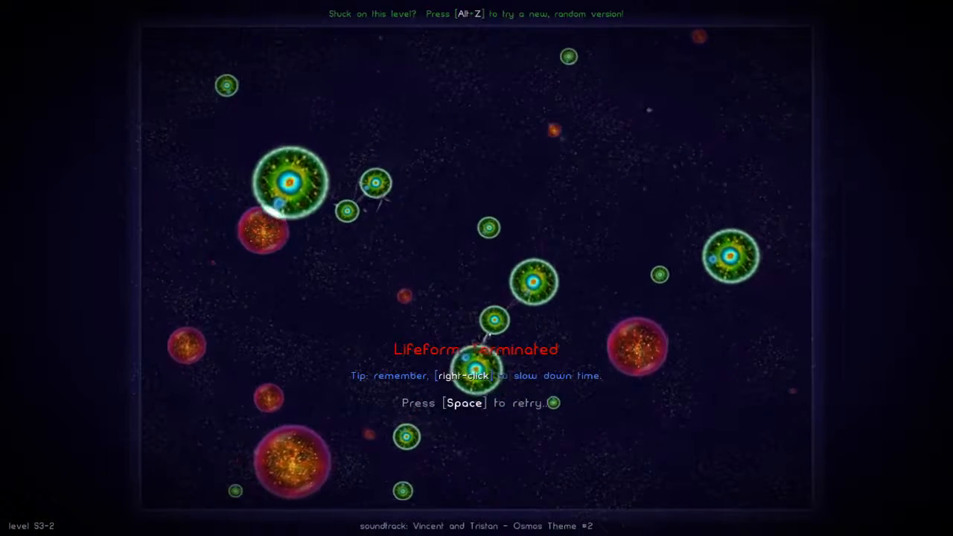
key(space)
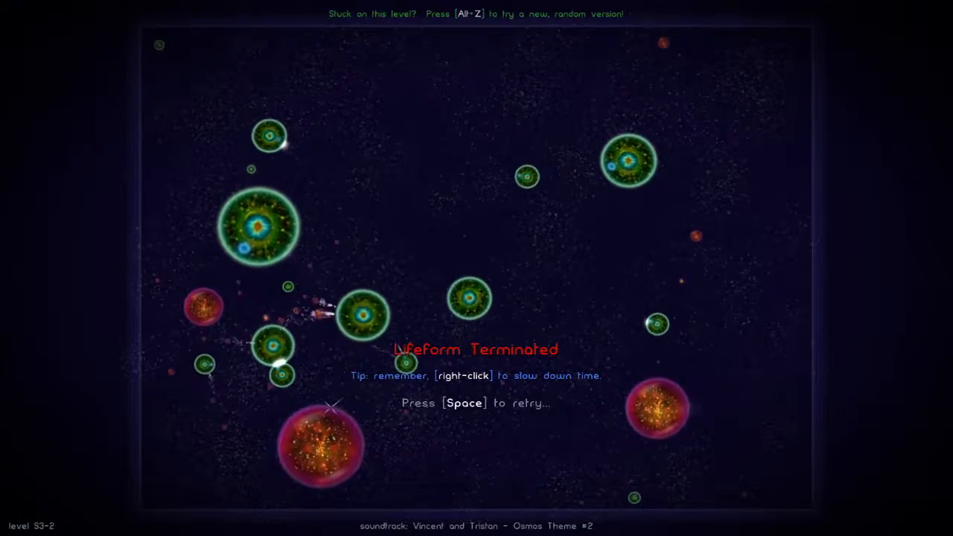
key(space)
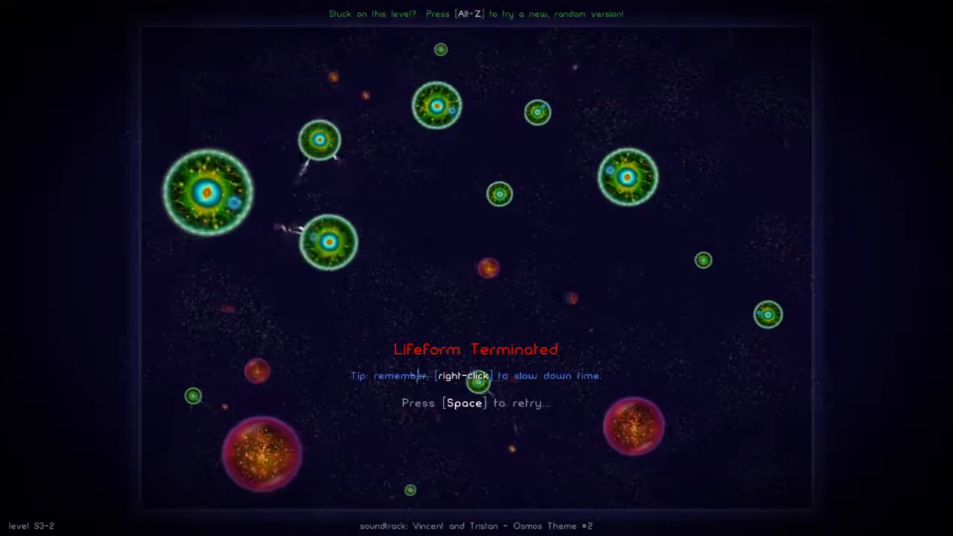
key(space)
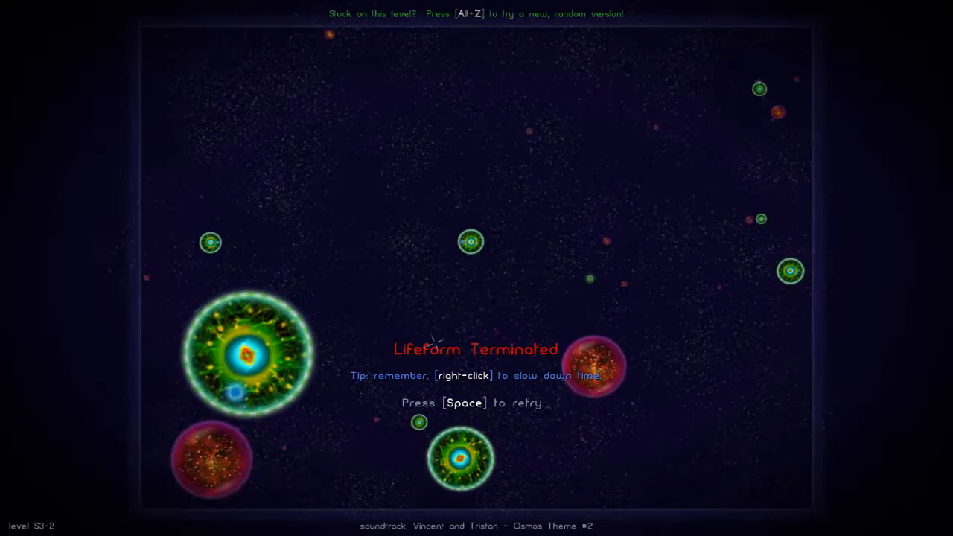
key(space)
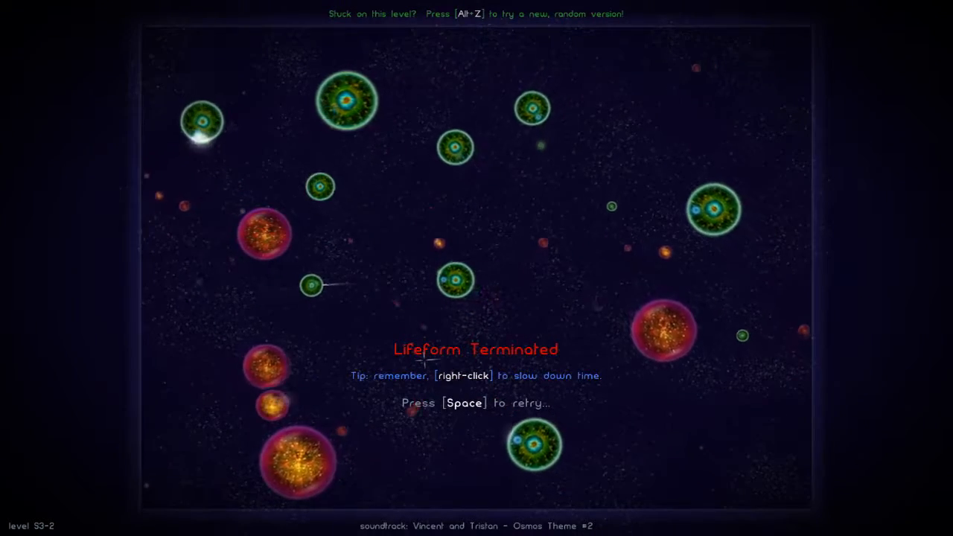
key(space)
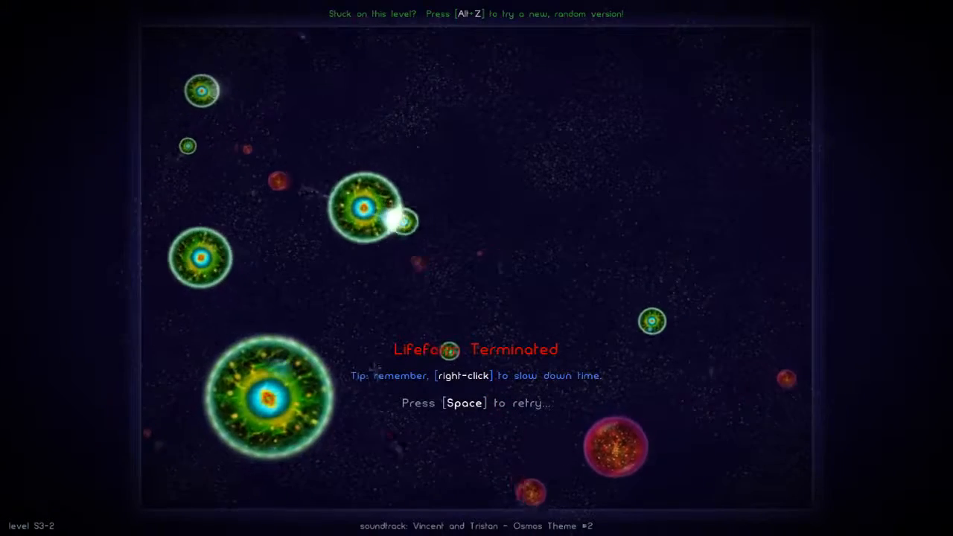
key(space)
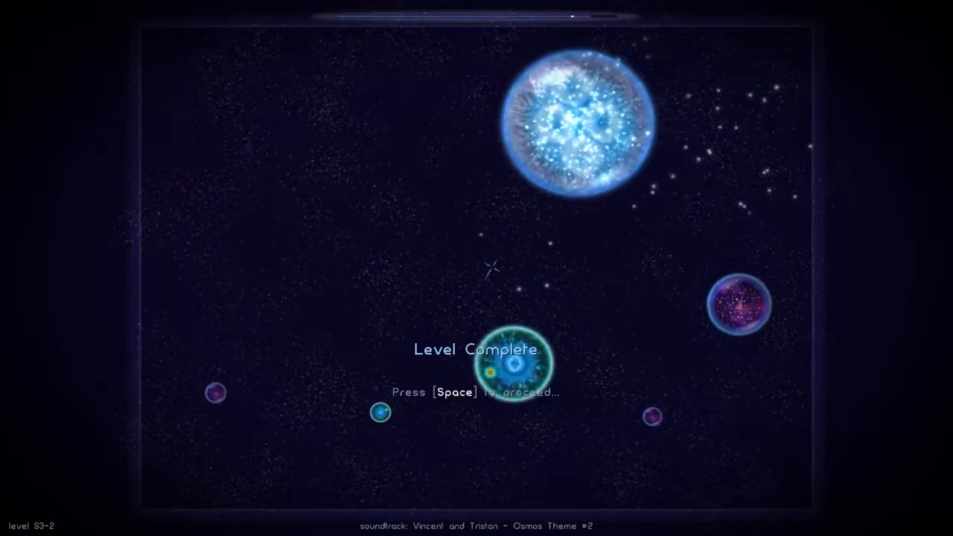
Step: Advance from the completed level into S3-3 'Absorb the Ferox' and begin play
key(space)
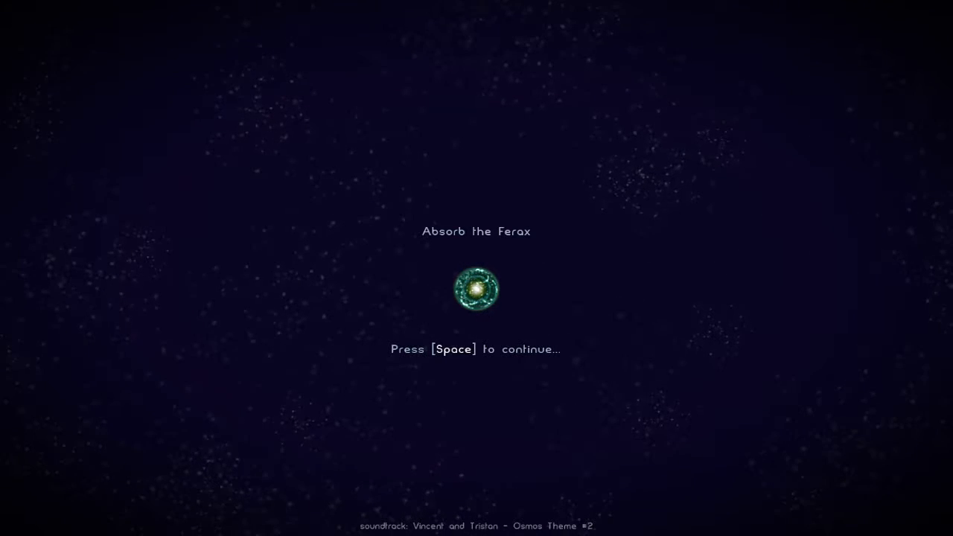
key(space)
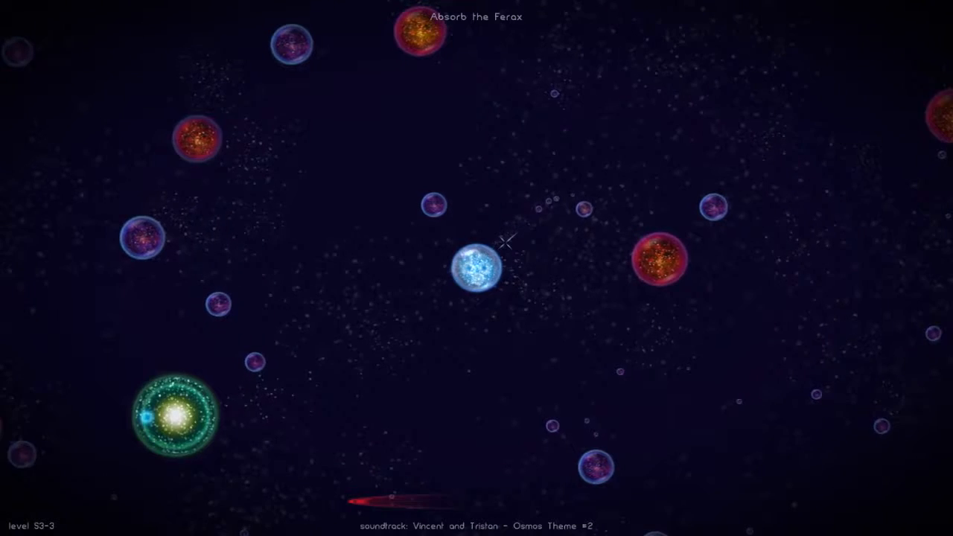
Step: Propel the mote through S3-3, then restart after it is absorbed
click(506, 242)
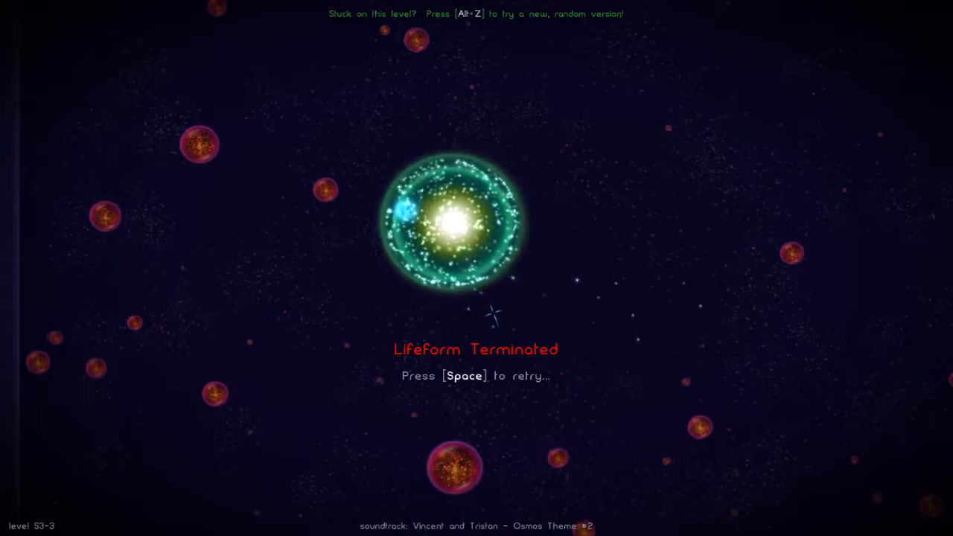
key(space)
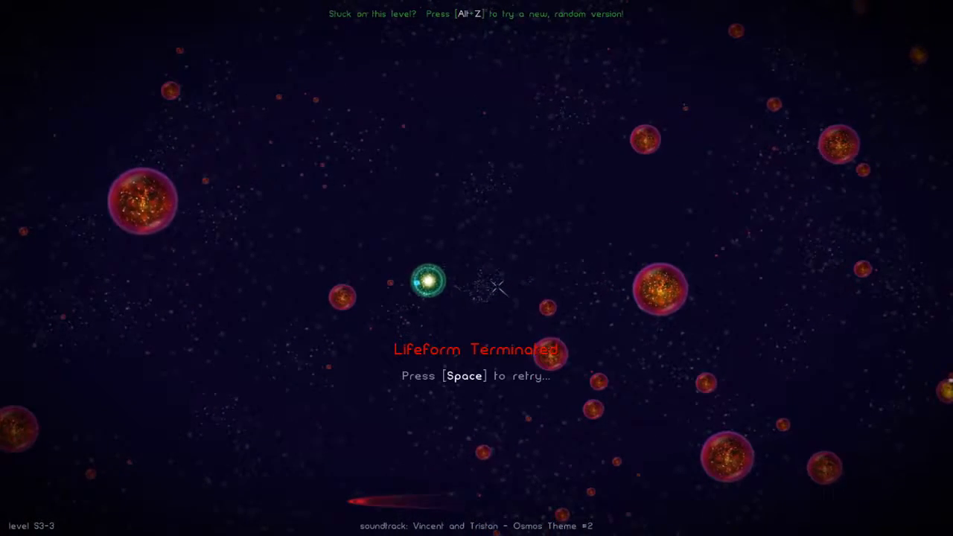
key(space)
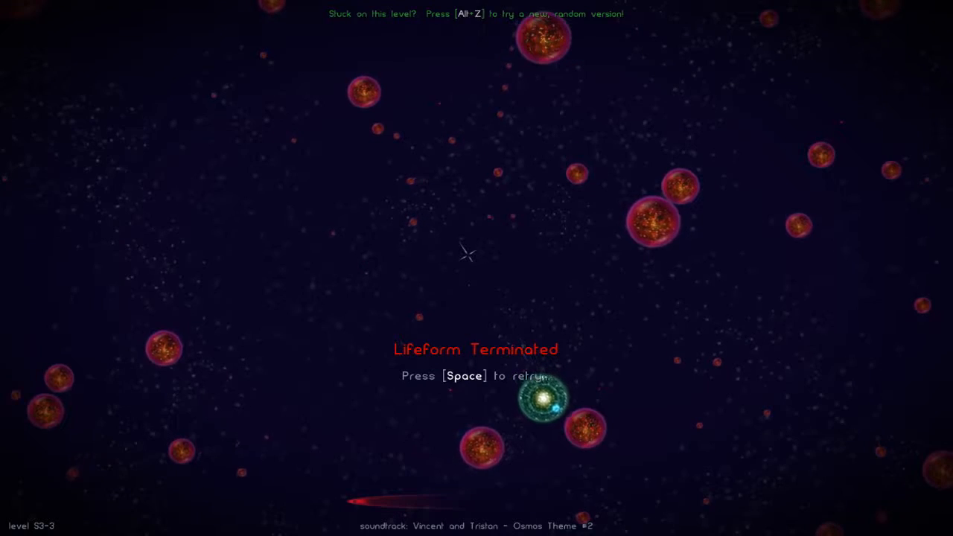
Step: Restart S3-3 after another termination among the red Ferox motes
key(space)
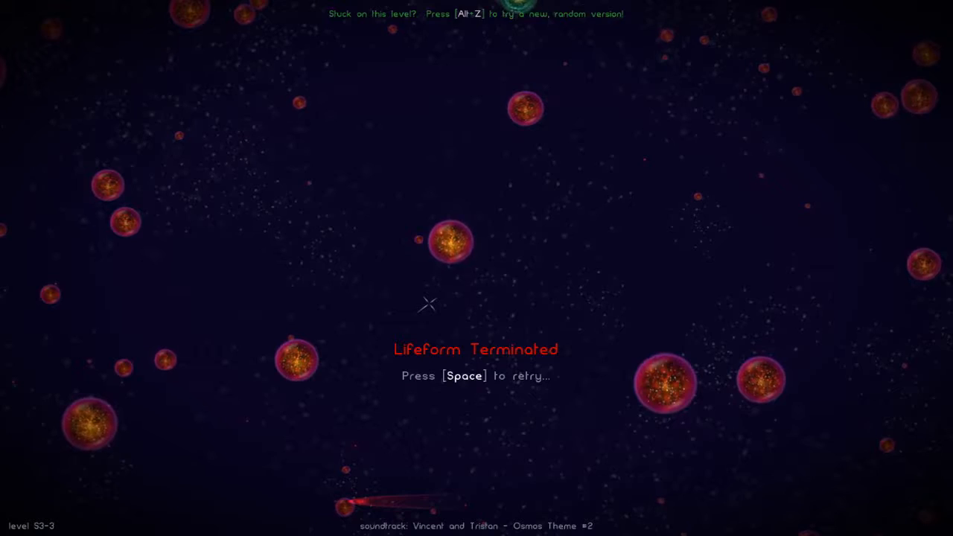
key(space)
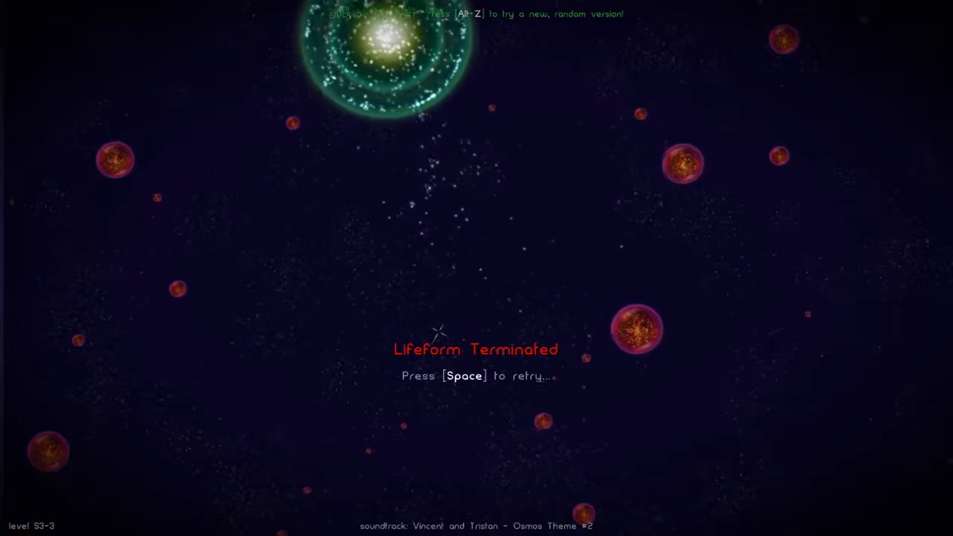
Step: Grow the mote large, then retry once it is terminated again
key(space)
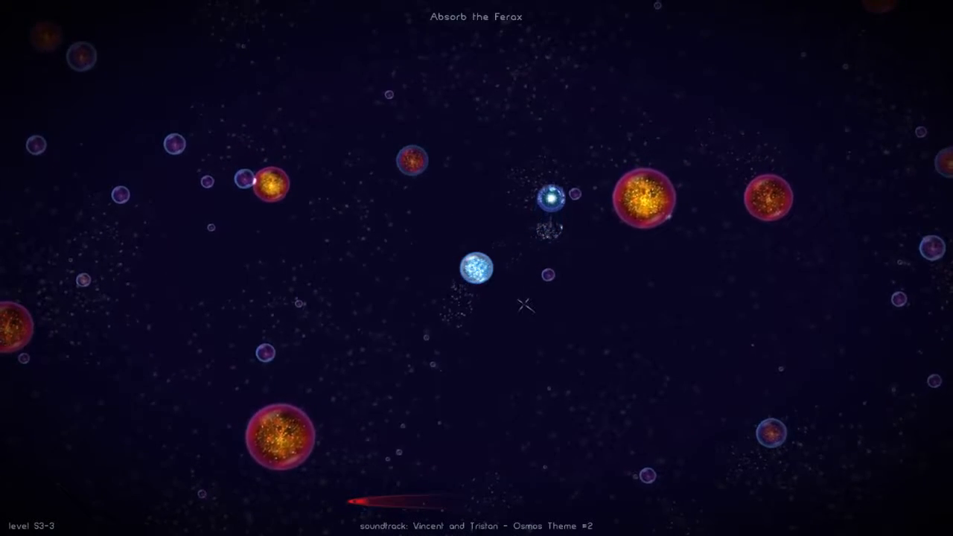
Step: Propel the mote across the field and restart after termination in the lower left
click(524, 306)
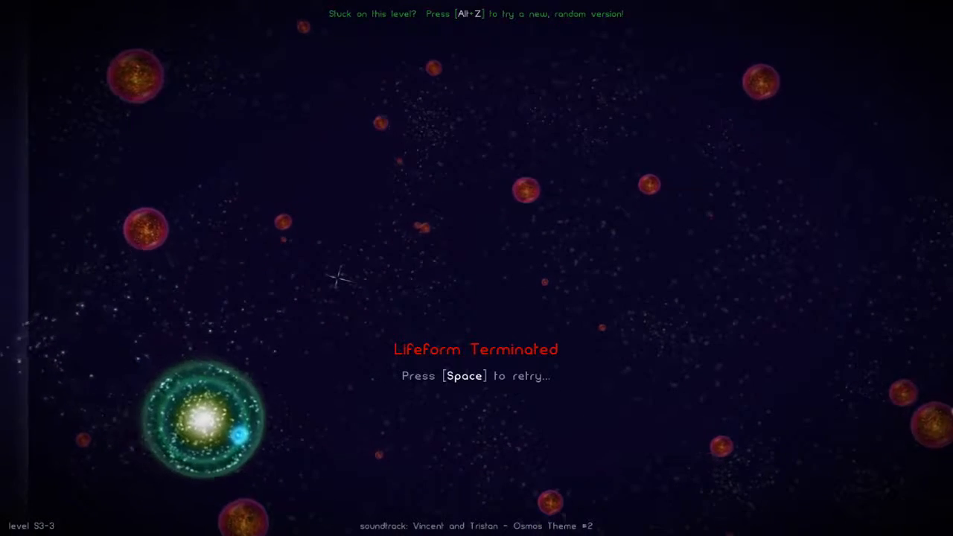
key(space)
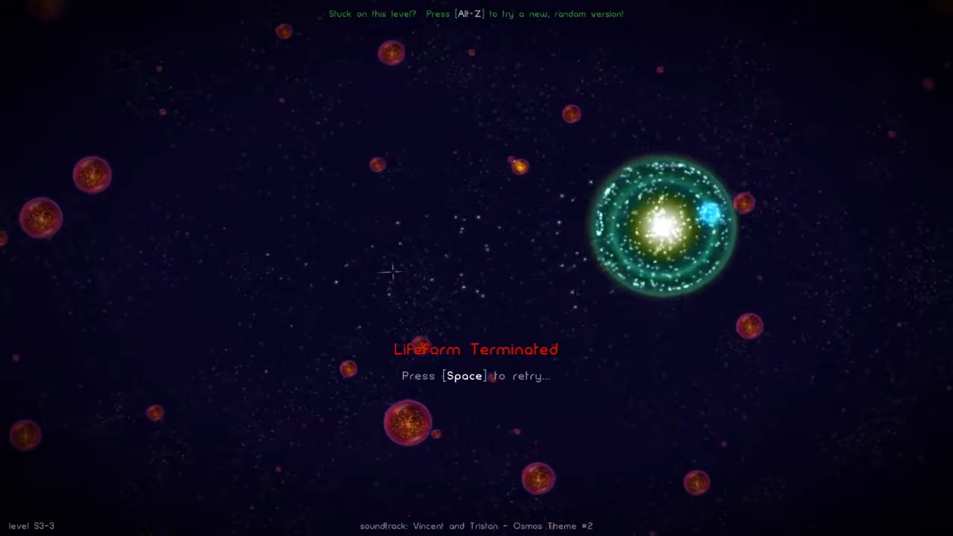
Step: Begin another S3-3 attempt after the large mote drifts right and is terminated
key(space)
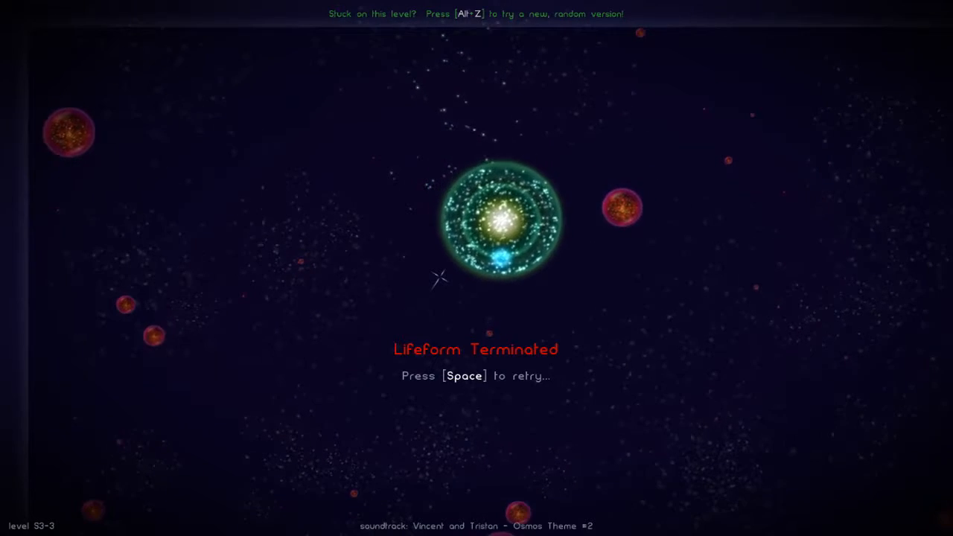
Step: Retry S3-3 after the attempt ends with the big mote near screen centre
key(space)
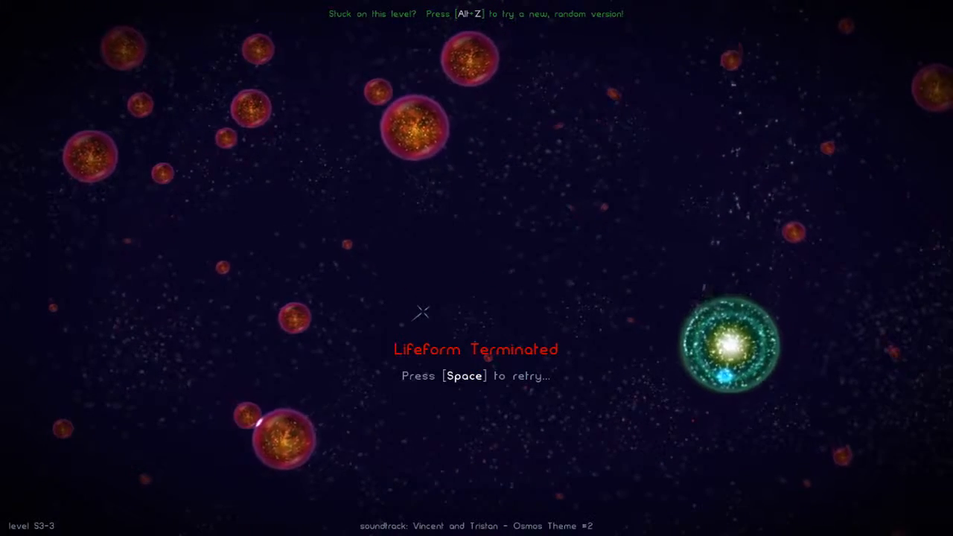
Step: Restart S3-3 twice more as each attempt ends in Lifeform Terminated
key(space)
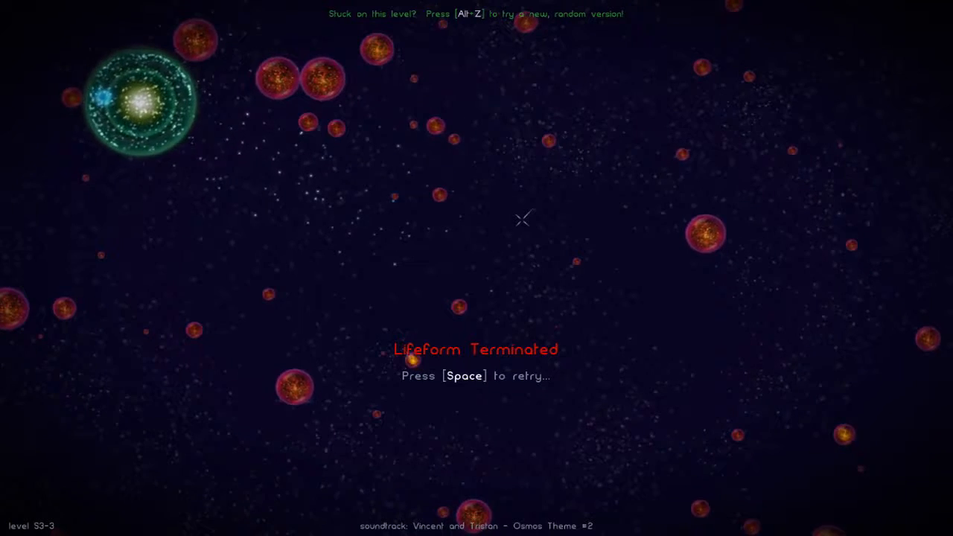
key(space)
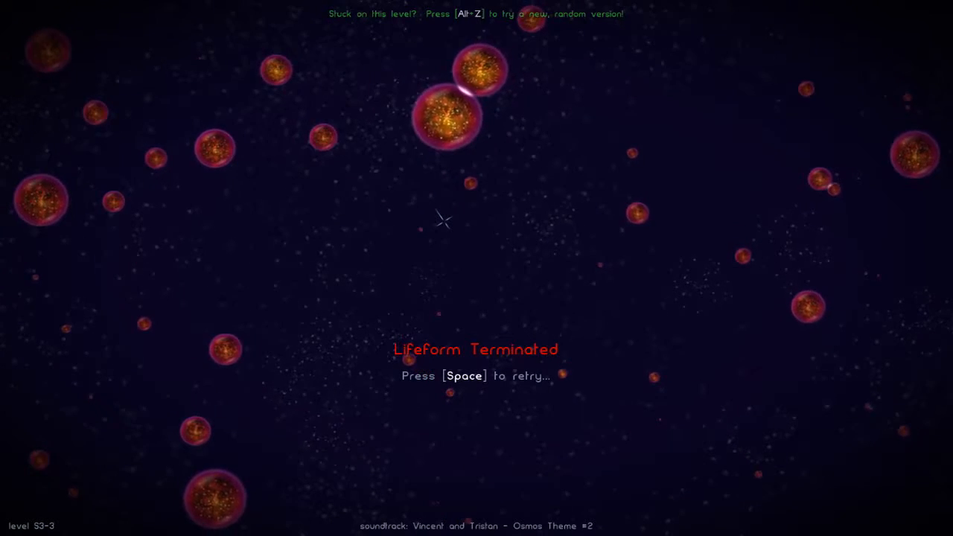
Step: Start a fresh attempt and eject matter to steer the mote until it is absorbed
key(space)
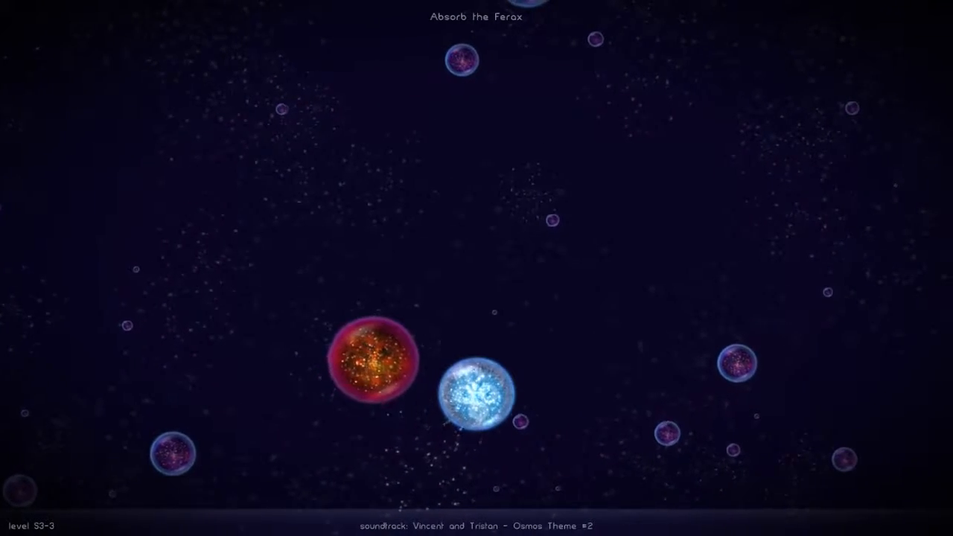
click(416, 253)
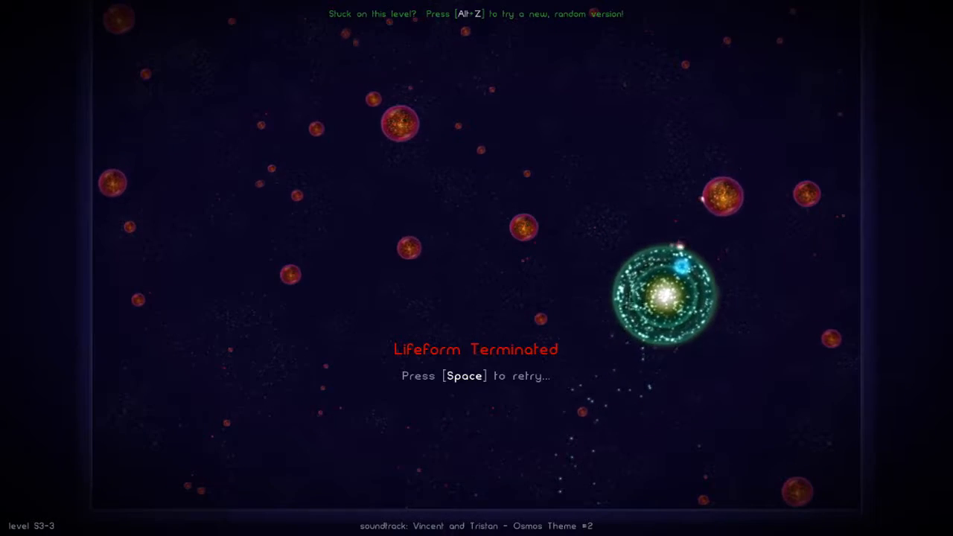
Step: Retry level S3-3 twice with Space, the mote getting terminated again among the red Ferox
key(space)
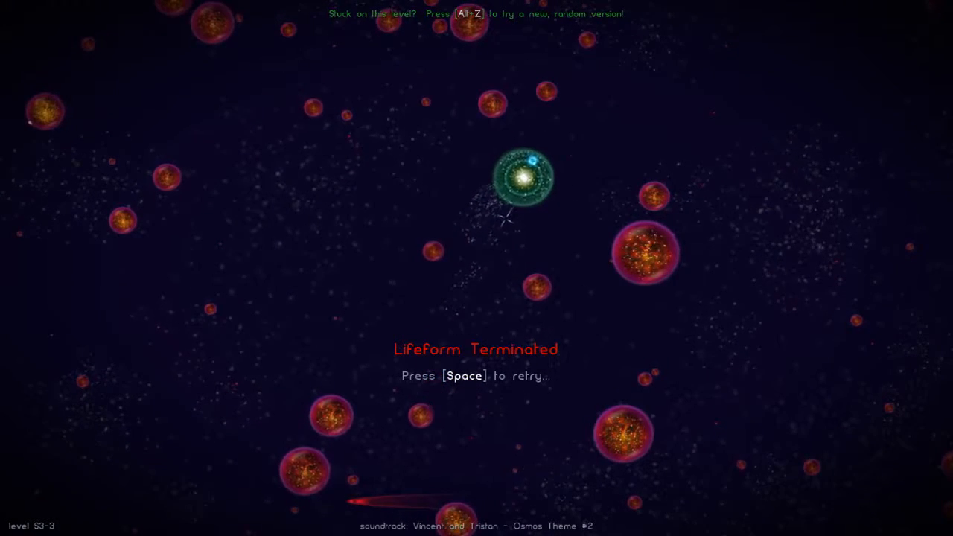
key(space)
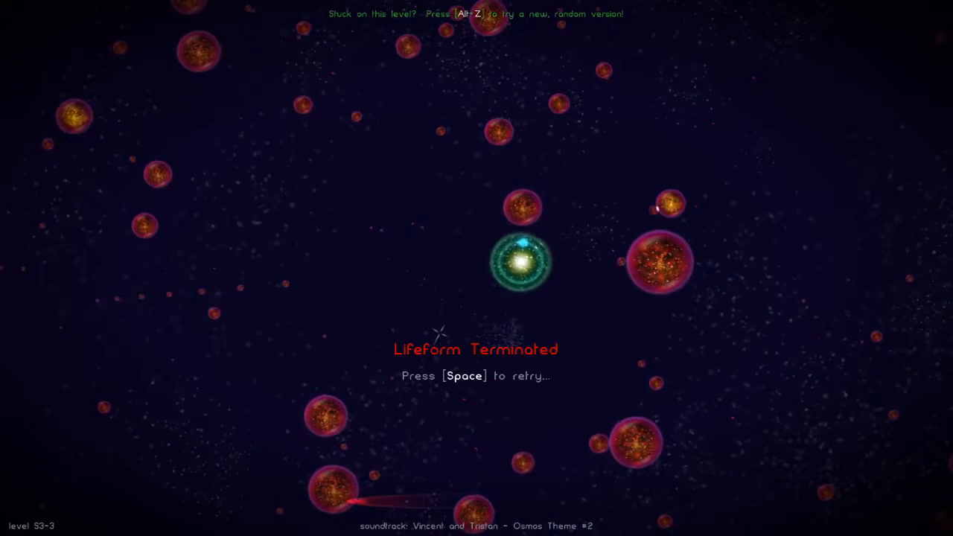
Step: Restart S3-3 and propel the mote away, until a large Ferox swallows it
key(space)
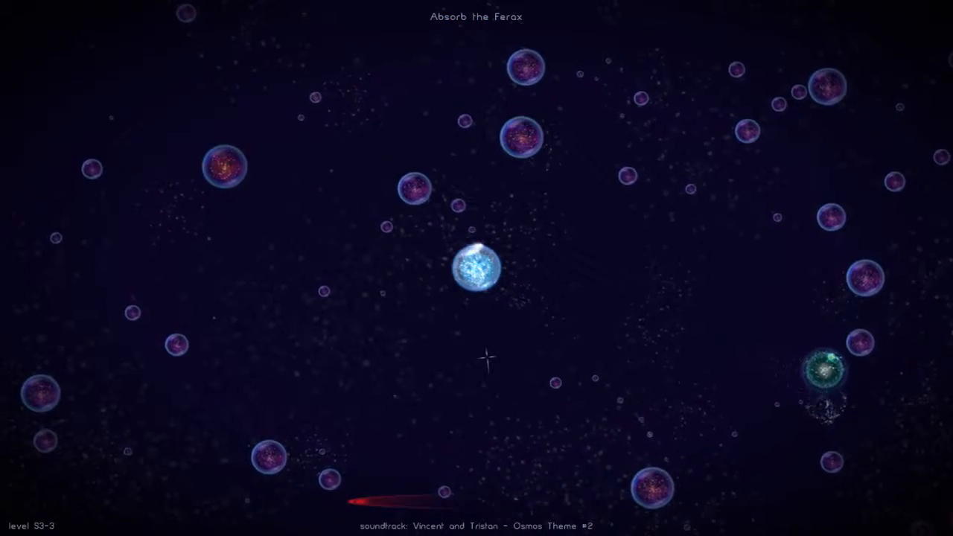
click(491, 328)
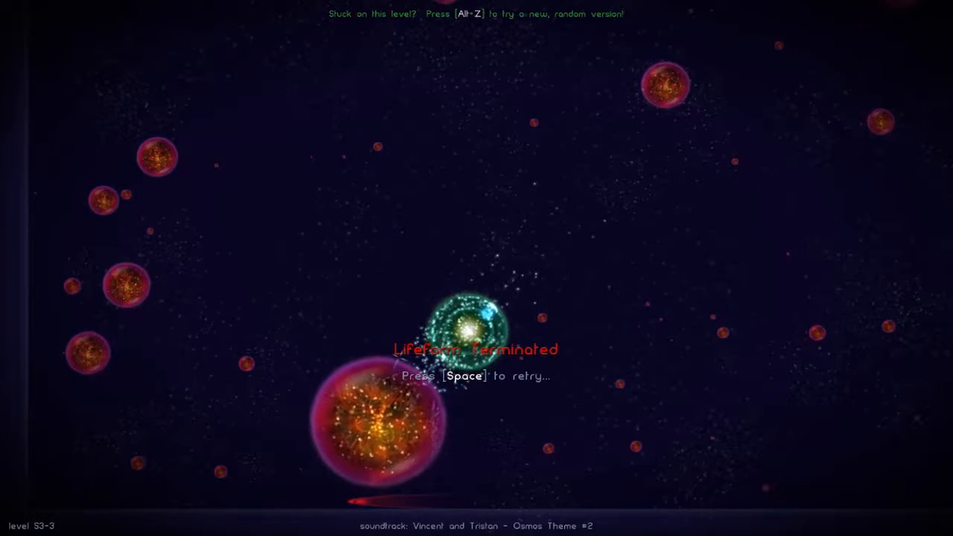
key(space)
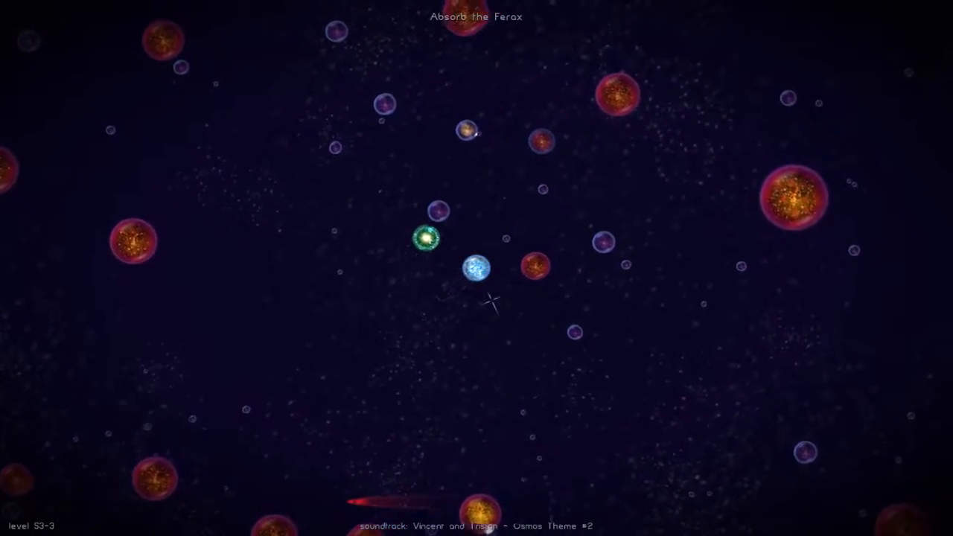
Step: Propel the blue mote in a new direction, get absorbed, and retry from Lifeform Terminated
click(489, 300)
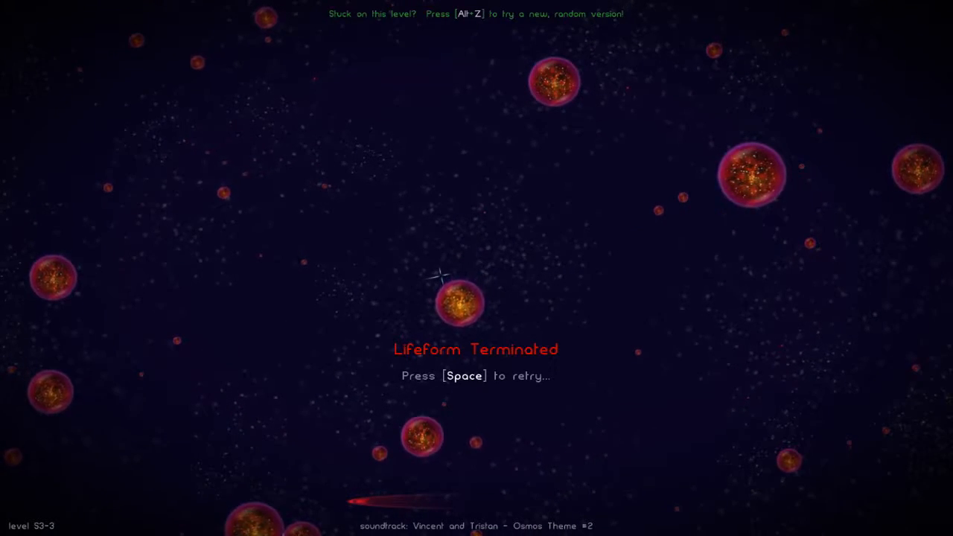
key(space)
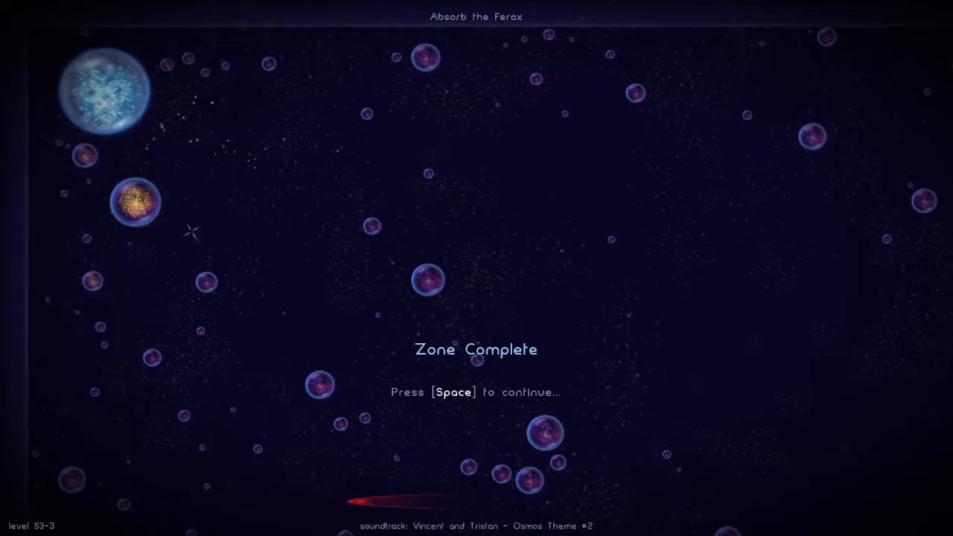
mouse_move(843, 468)
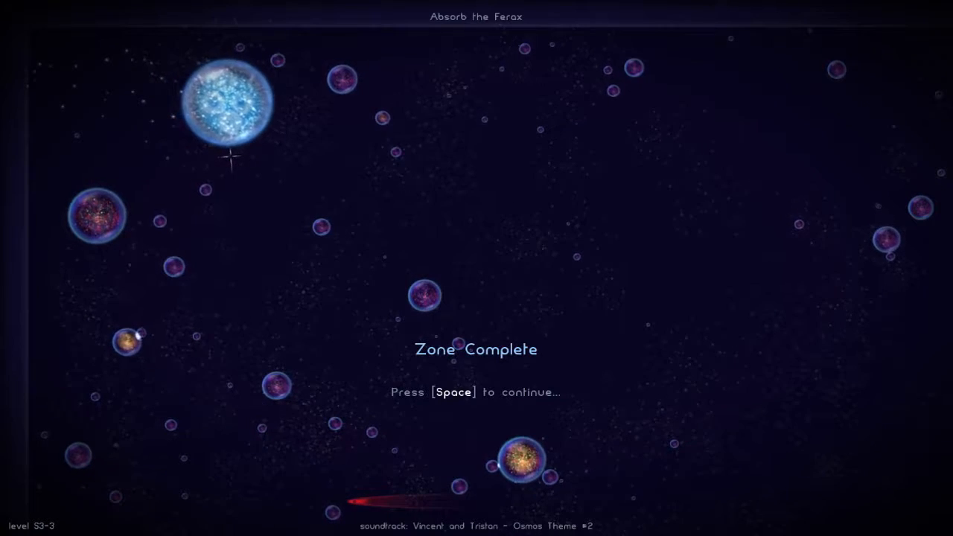
Step: Continue from Zone Complete to the level map showing Deadly Ecosystems 2 completed
key(space)
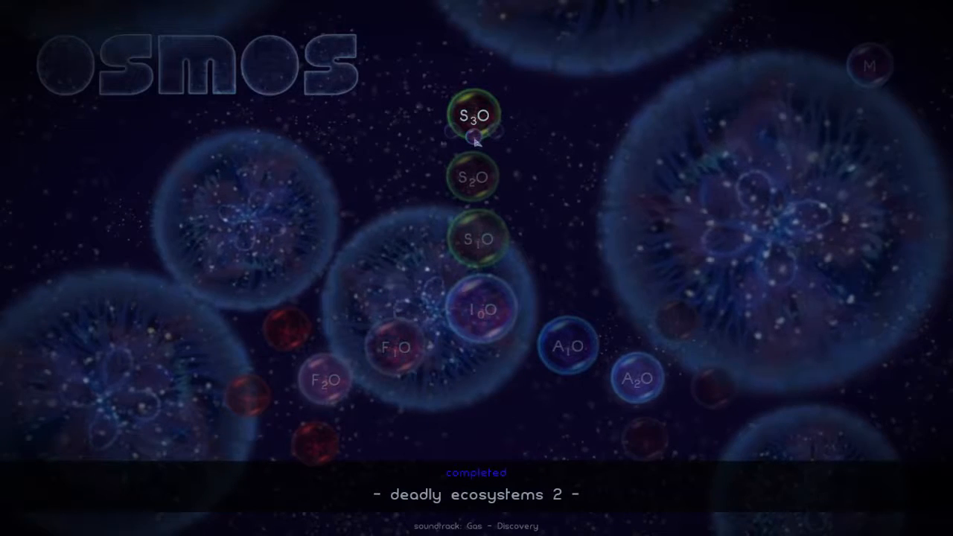